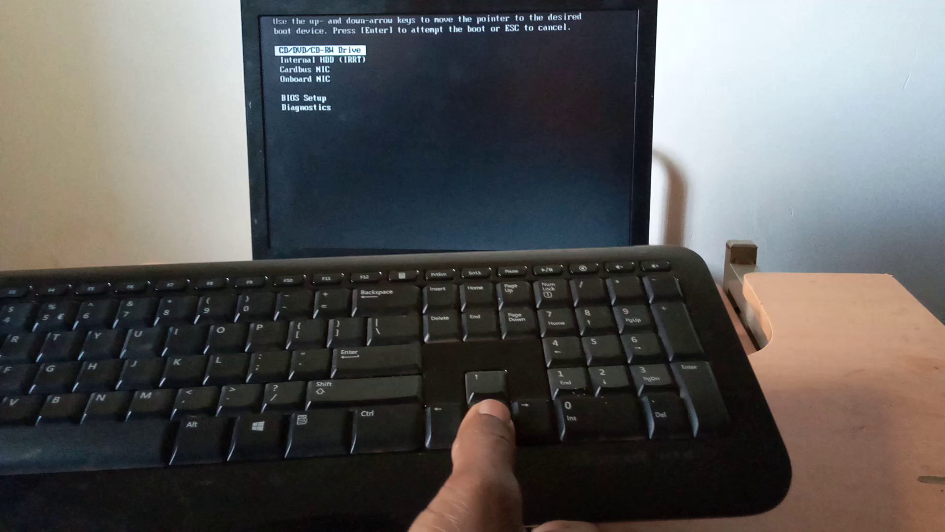
Choose BIOS Setup from the F12 boot menu instead of a boot device
key("down")
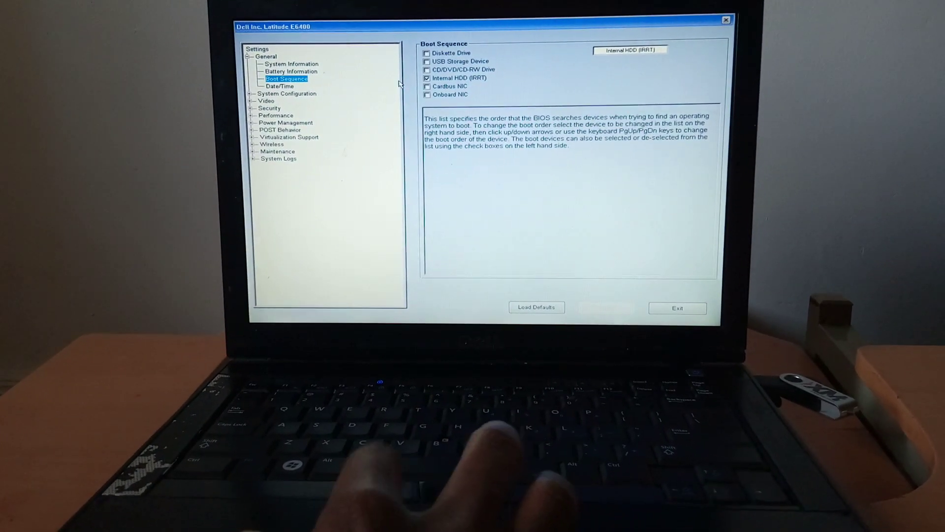
Enable USB Storage Device on the Boot Sequence page ahead of Internal HDD
left_click(427, 71)
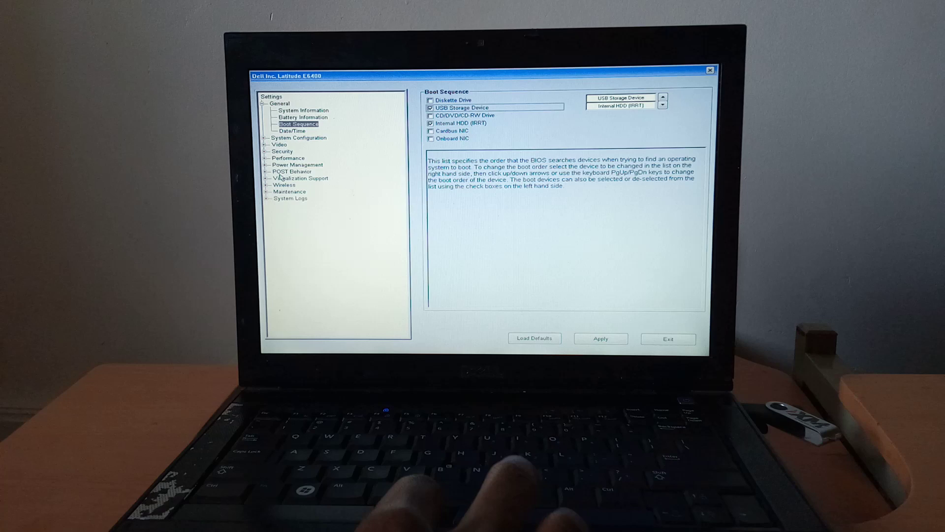
Enable Legacy USB Emulation under POST Behavior > USB Emulation
left_click(292, 171)
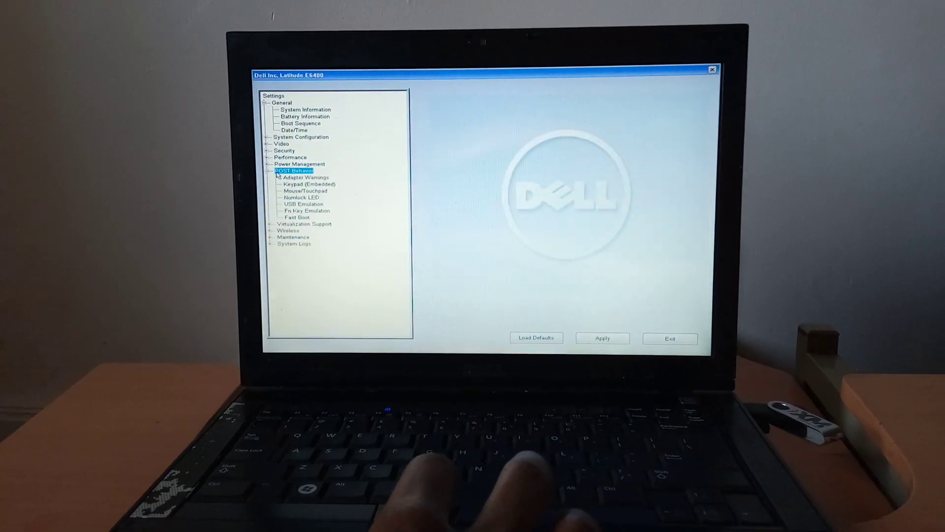
left_click(301, 204)
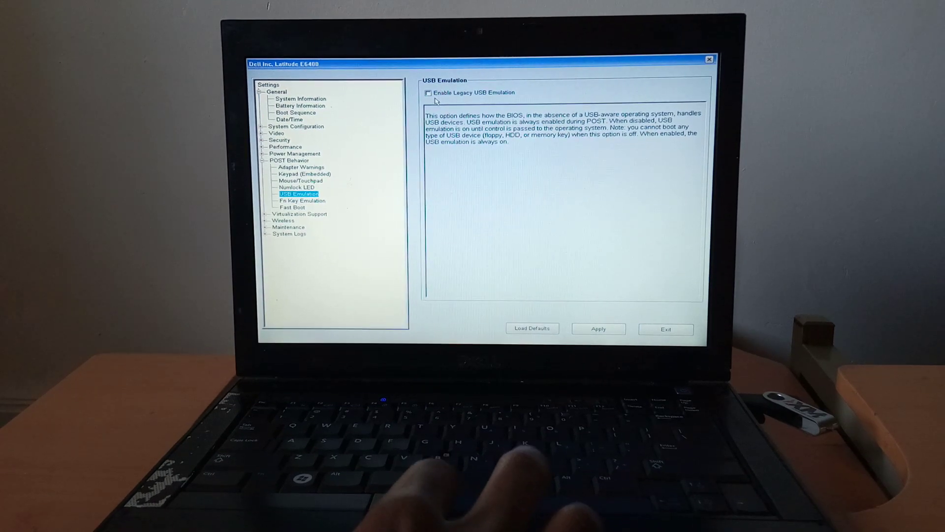
left_click(428, 92)
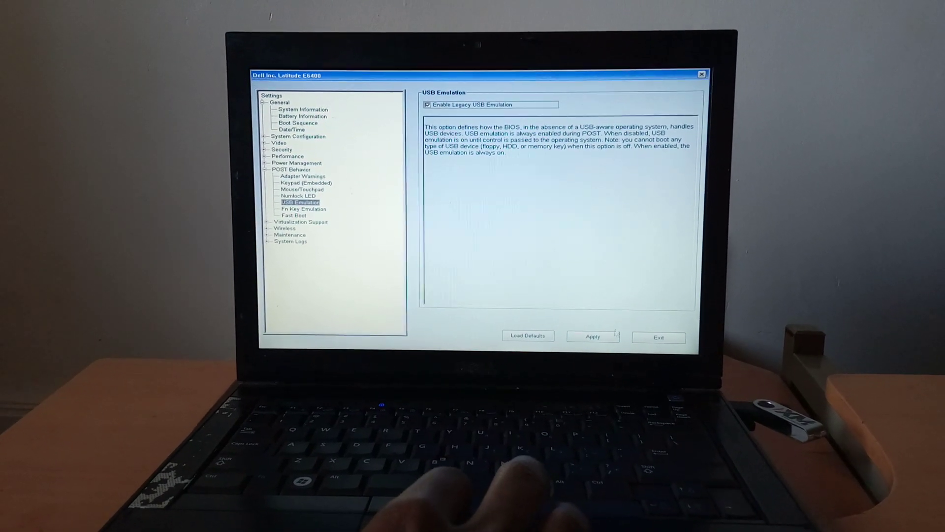
Apply the BIOS changes and exit to restart the laptop
left_click(593, 337)
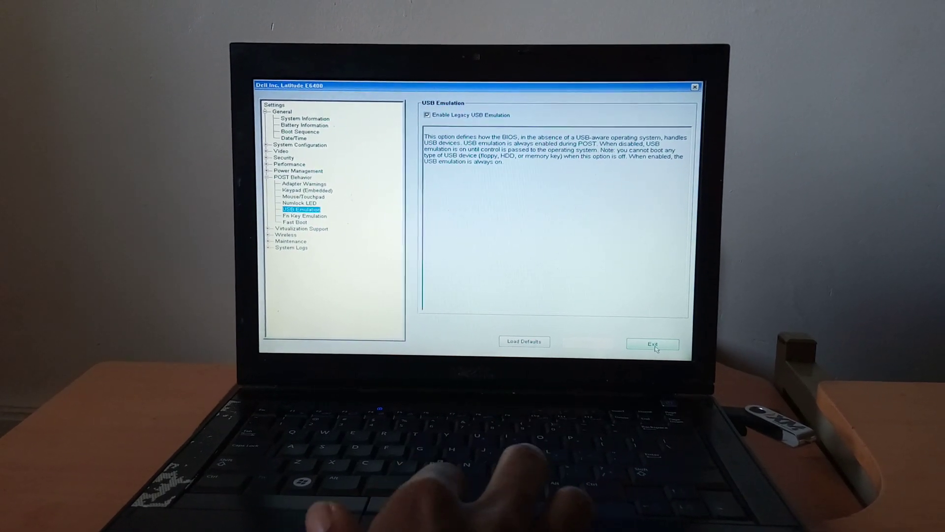
left_click(653, 344)
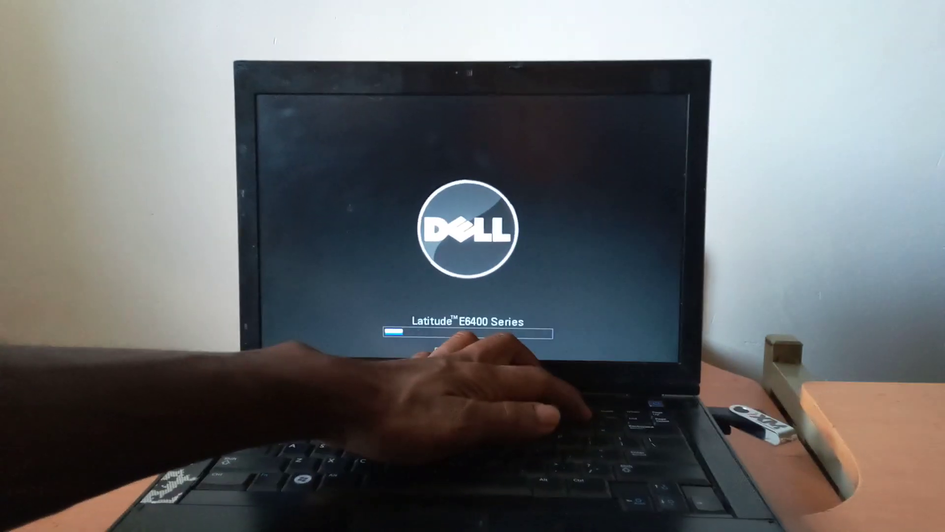